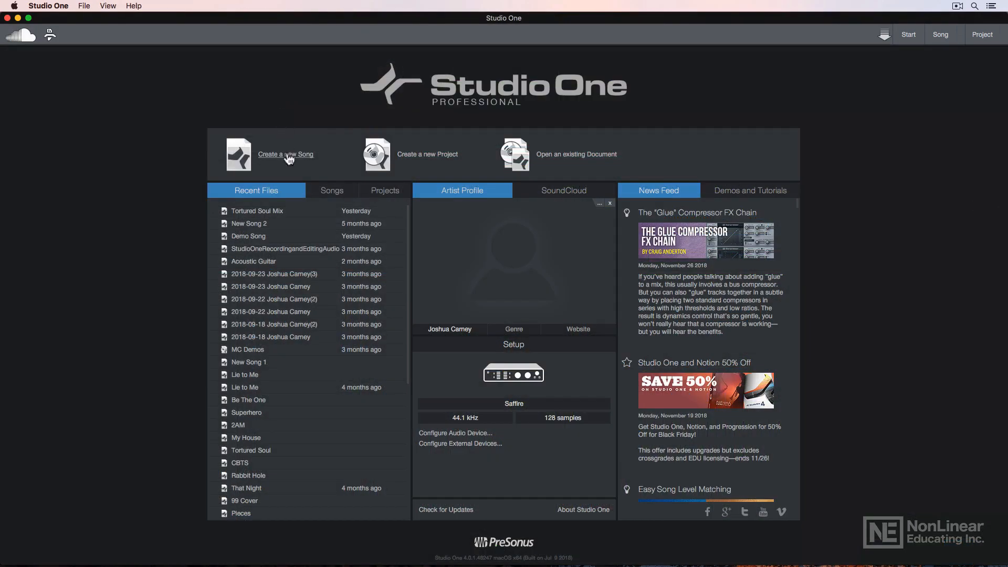
{"action": "mouse_move", "coordinate": [289, 163]}
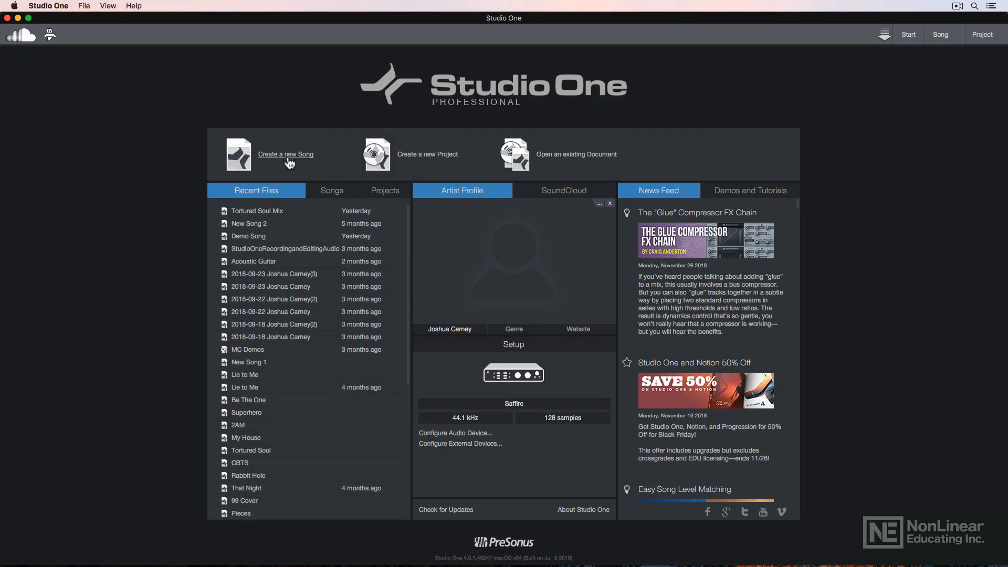
- Create a new empty song titled 'Tortured Soul Mix'
{"action": "left_click", "coordinate": [286, 154]}
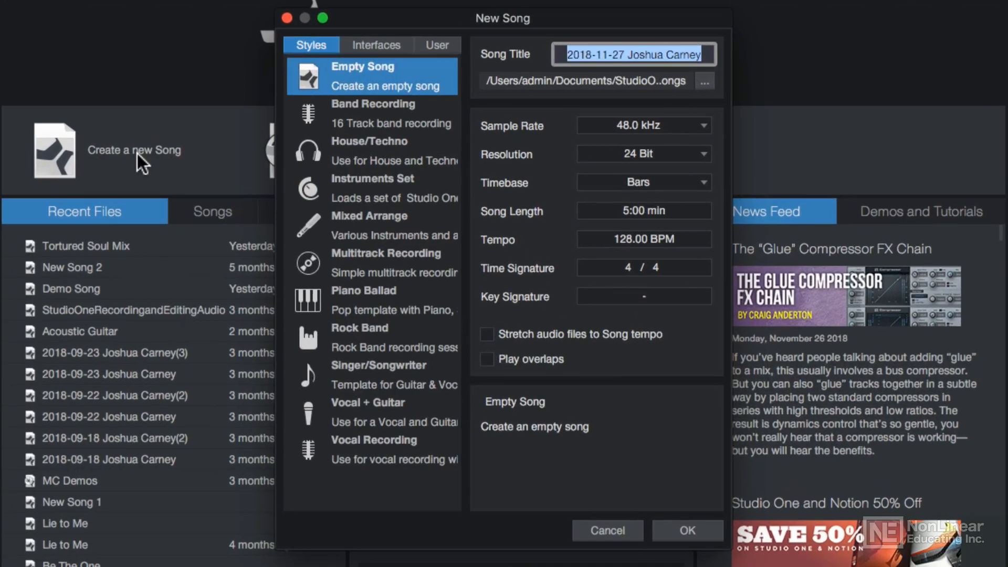
{"action": "type", "text": "Tortured Soul Mix"}
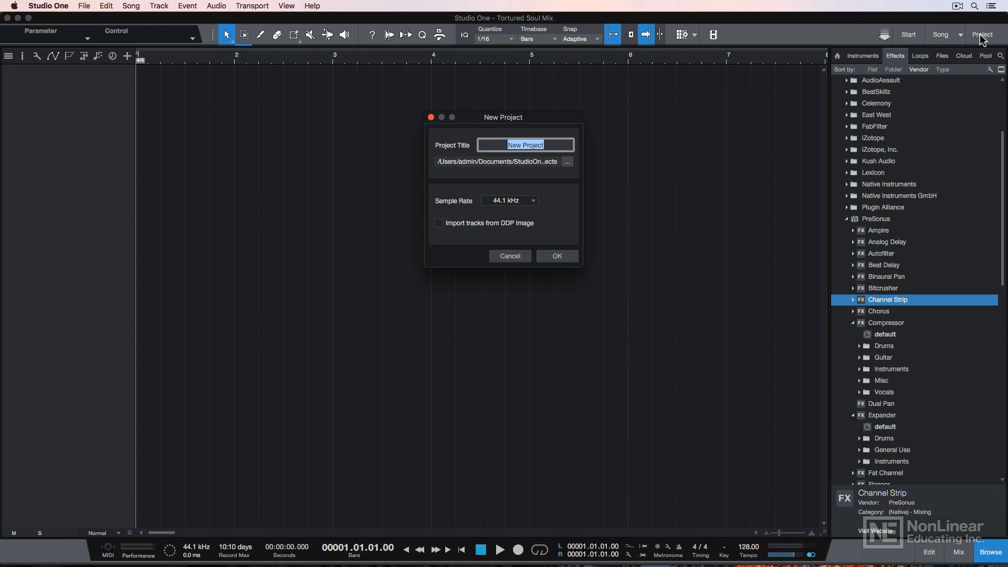
- Cancel the New Project dialog and open the Song menu
{"action": "left_click", "coordinate": [556, 256]}
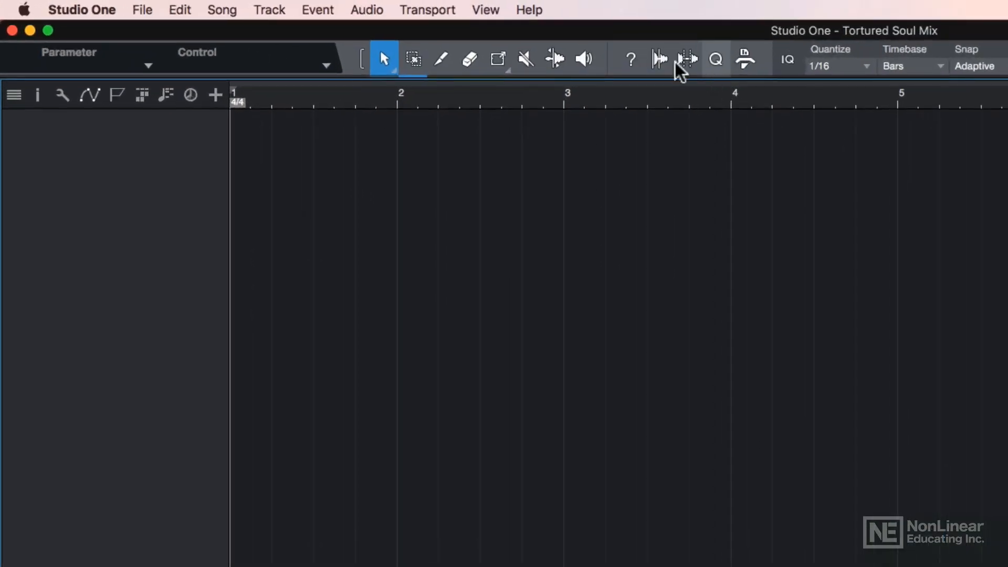
{"action": "left_click", "coordinate": [221, 10]}
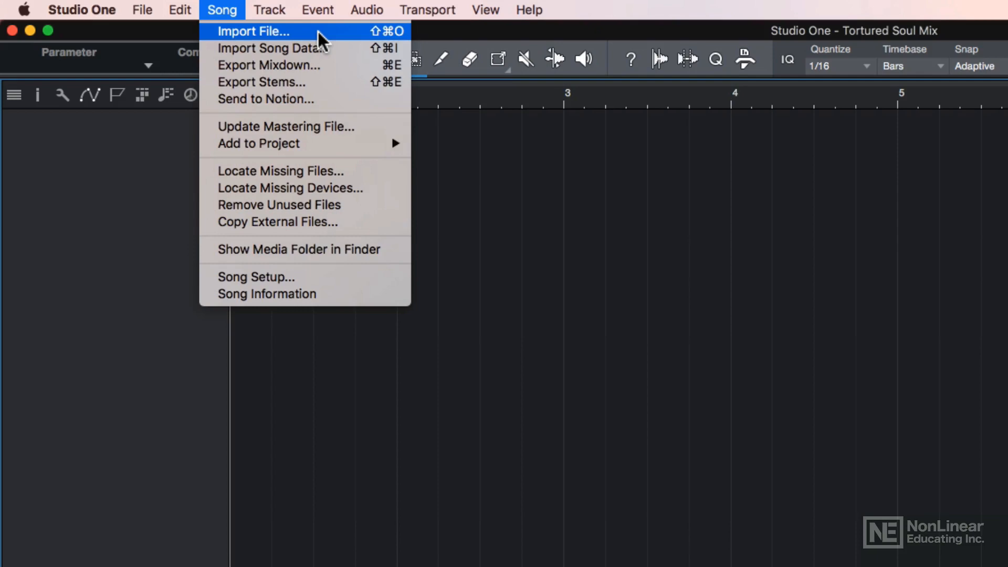
- Import all WAV stems from the tortured soul stems folder as tracks
{"action": "left_click", "coordinate": [253, 31]}
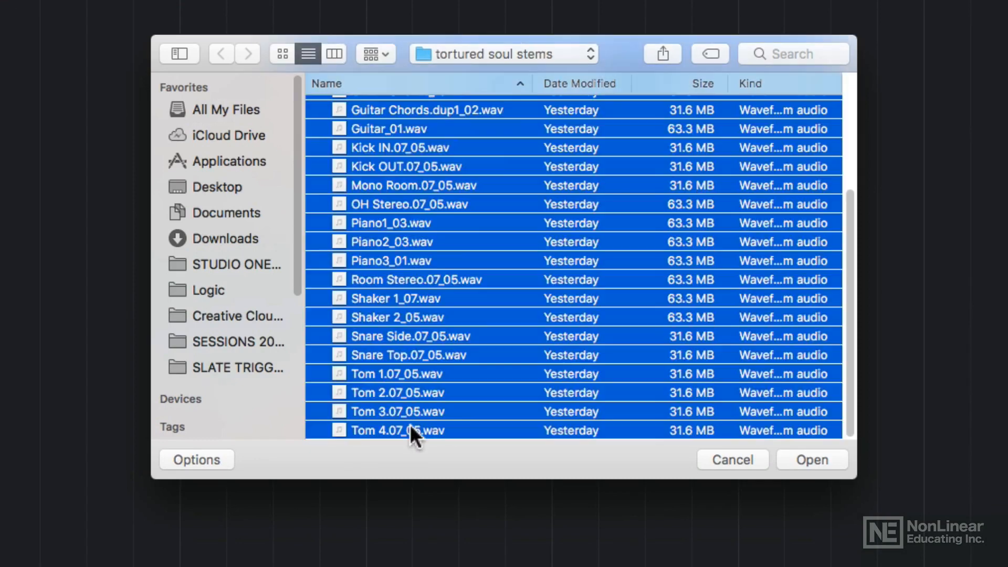
{"action": "left_click", "coordinate": [810, 458]}
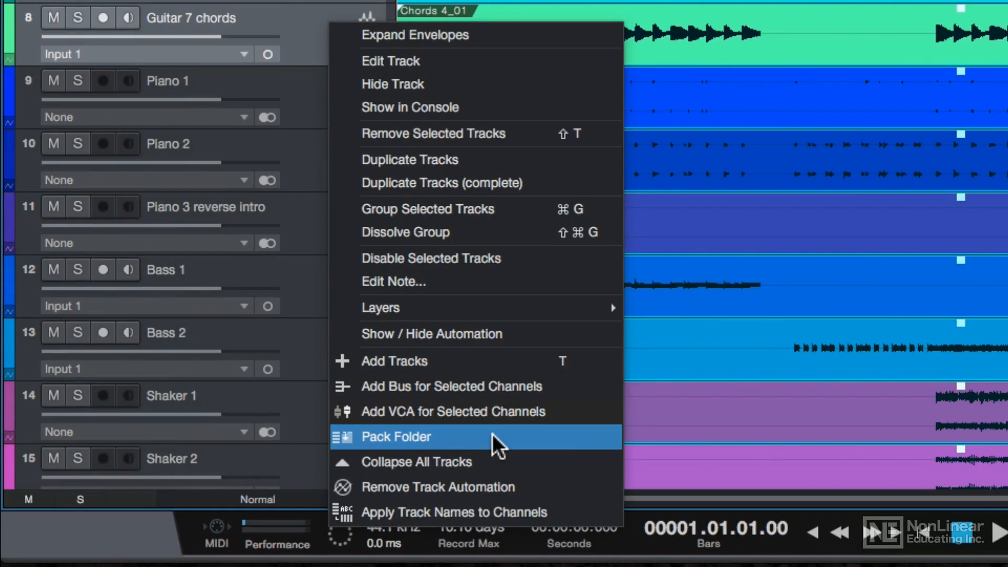
- Pack the guitar tracks into a colored GUITARS folder and the pianos into a folder
{"action": "left_click", "coordinate": [396, 436]}
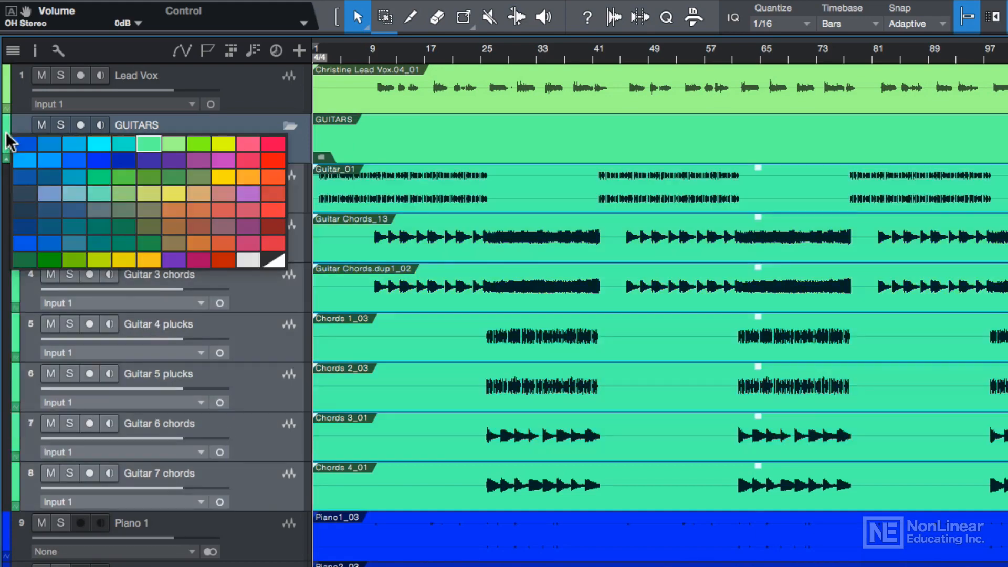
{"action": "left_click", "coordinate": [149, 161]}
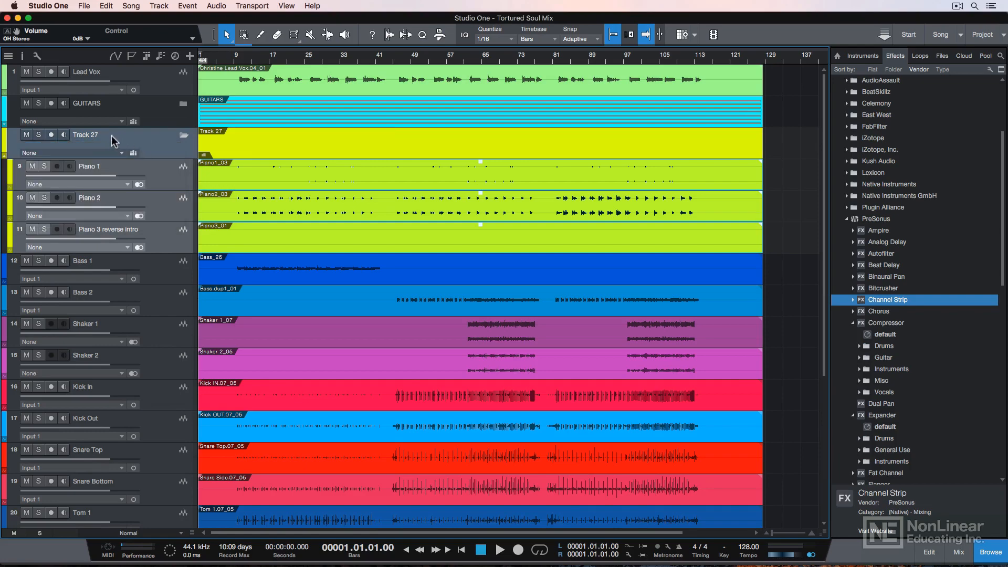
- Name the piano folder PIANOS and pack the drums into a green DRUMS folder
{"action": "type", "text": "Pi"}
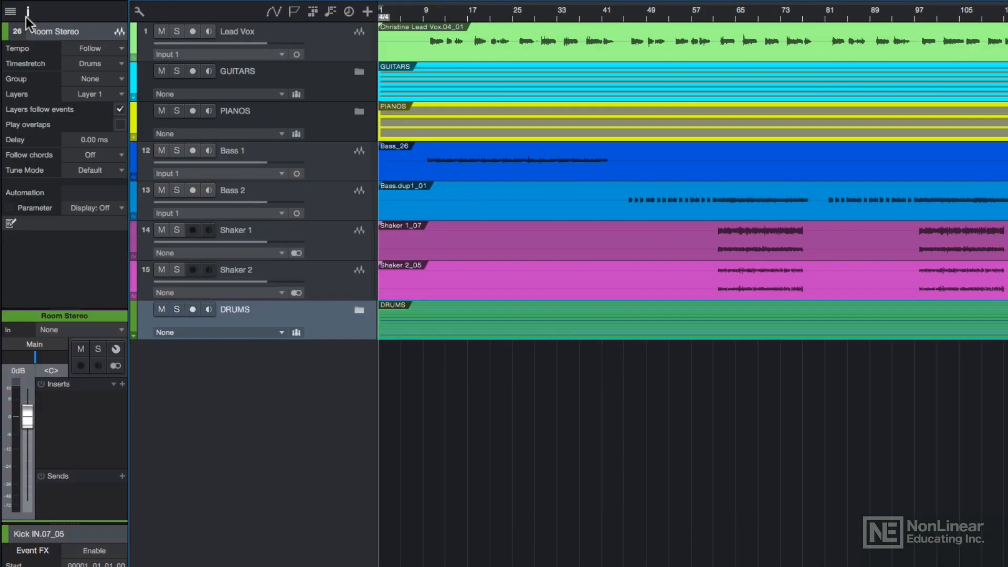
- Select Lead Vox and set its channel fader to about -3.5 dB
{"action": "left_click", "coordinate": [257, 31]}
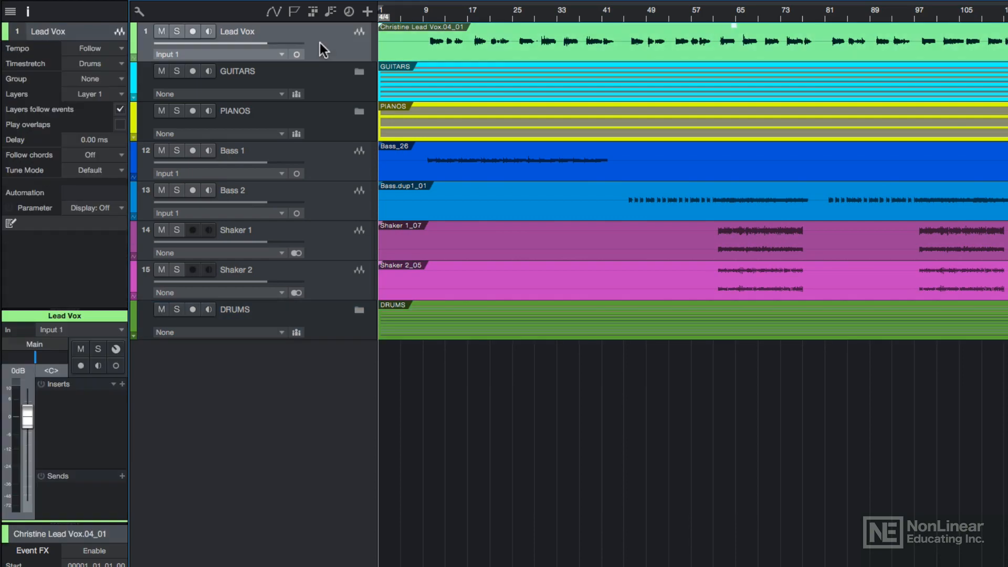
{"action": "left_click_drag", "start_coordinate": [26, 418], "coordinate": [26, 489]}
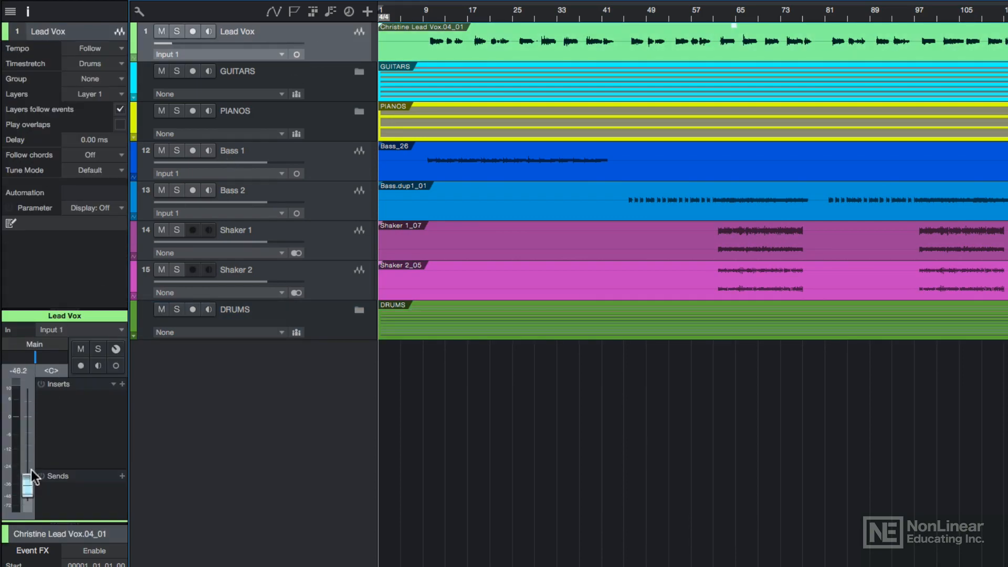
{"action": "left_click_drag", "start_coordinate": [29, 493], "coordinate": [28, 427]}
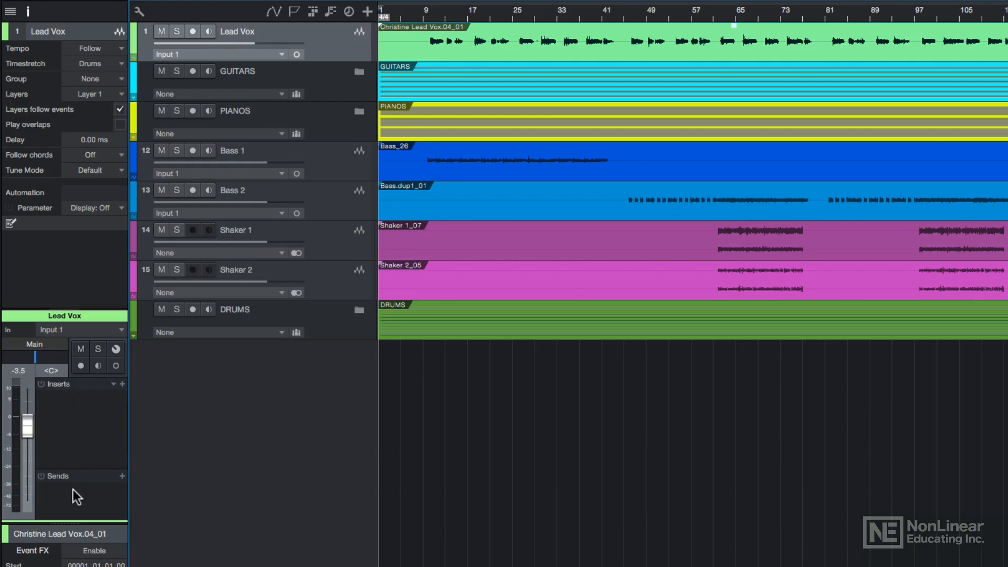
{"action": "left_click", "coordinate": [81, 348]}
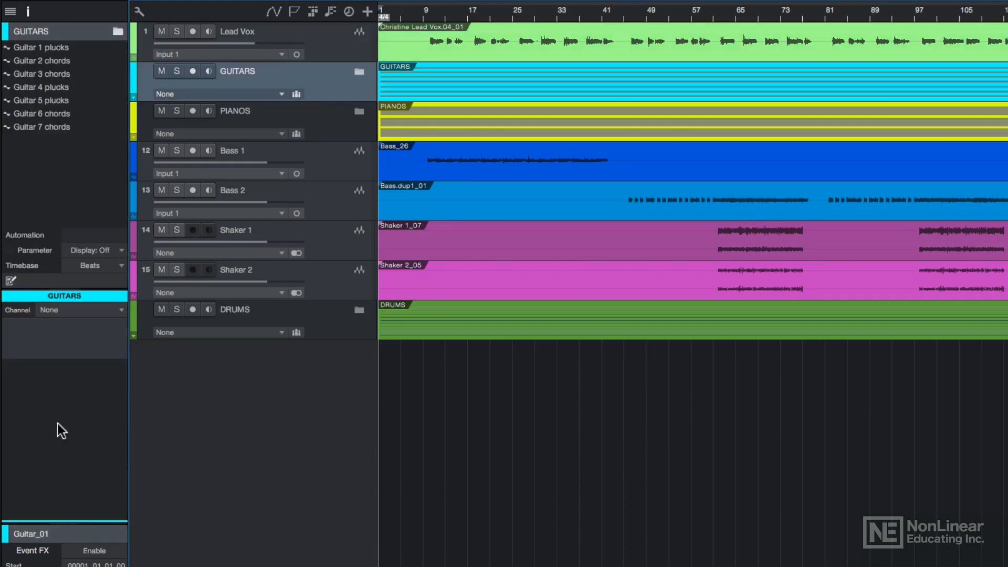
{"action": "mouse_move", "coordinate": [295, 95]}
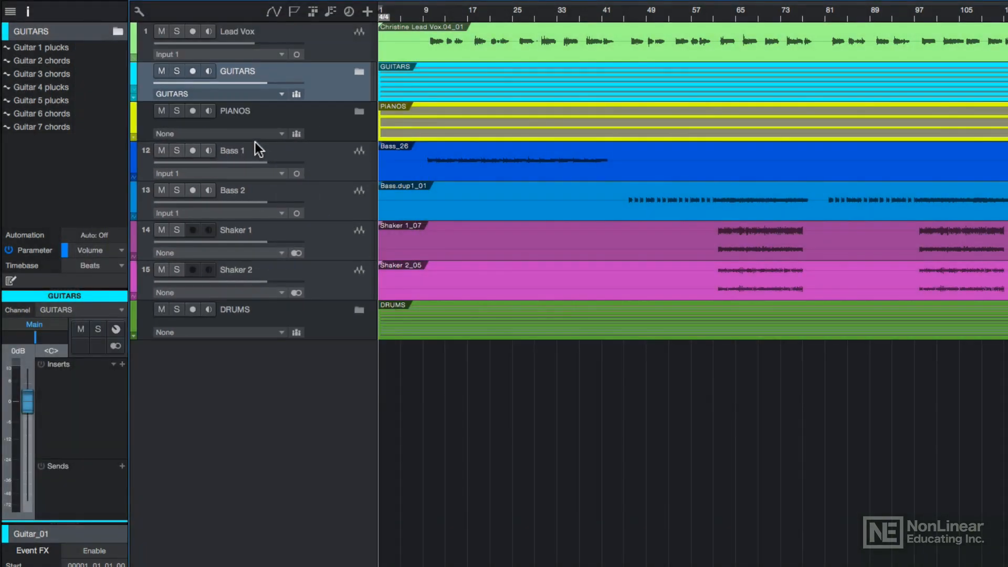
{"action": "mouse_move", "coordinate": [35, 410]}
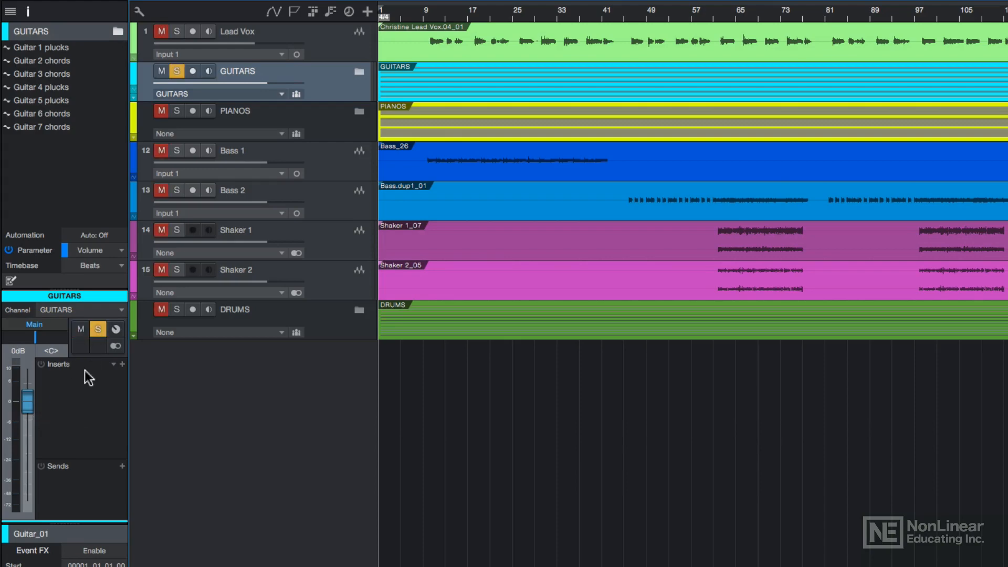
{"action": "mouse_move", "coordinate": [88, 433]}
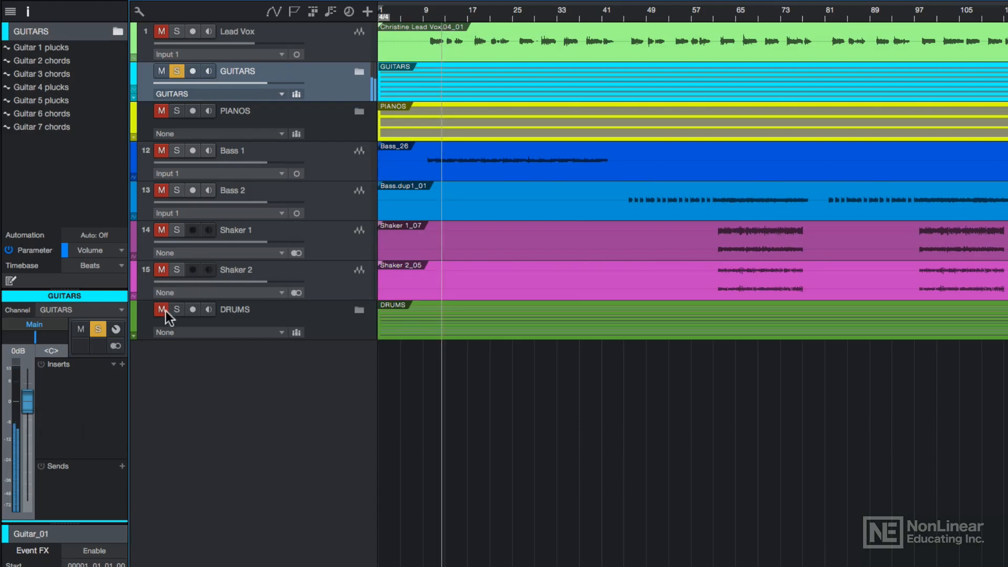
- Give the GUITARS folder its own soloed bus and pull the bus fader down
{"action": "left_click_drag", "start_coordinate": [27, 401], "coordinate": [27, 456]}
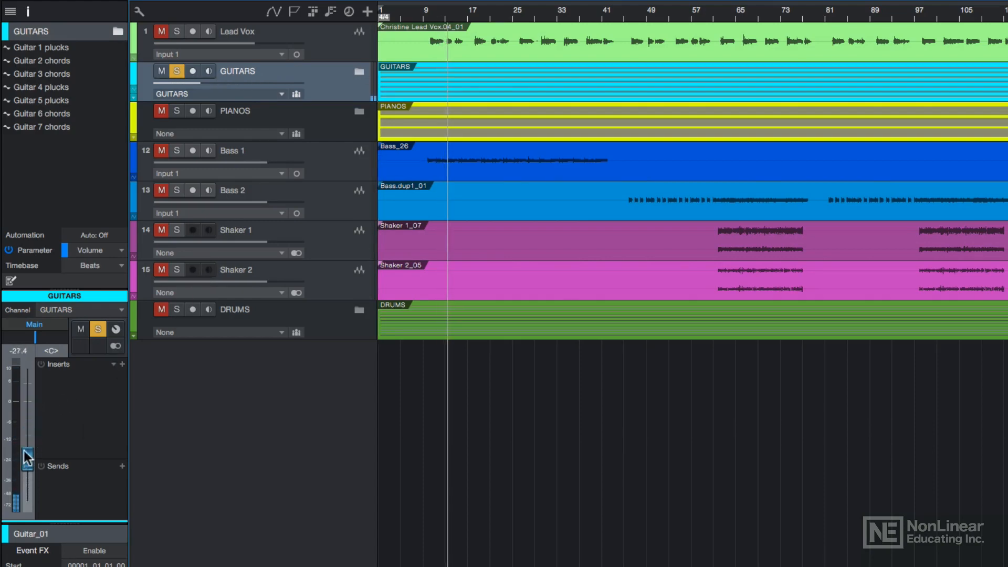